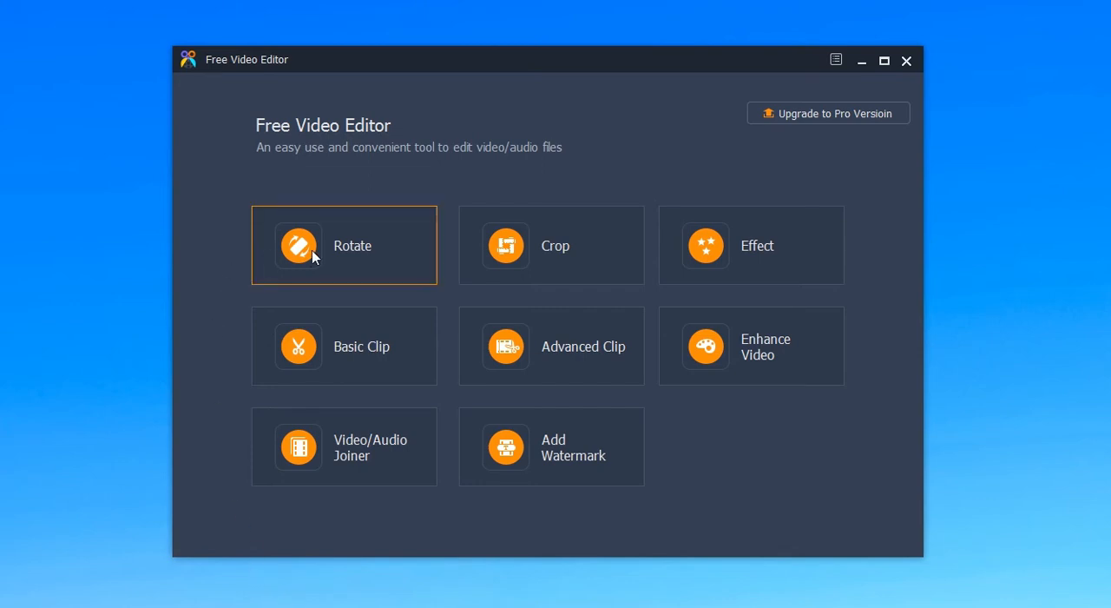
Load test.mp4 into the Rotate tool for editing.
{"action": "left_click", "coordinate": [344, 245]}
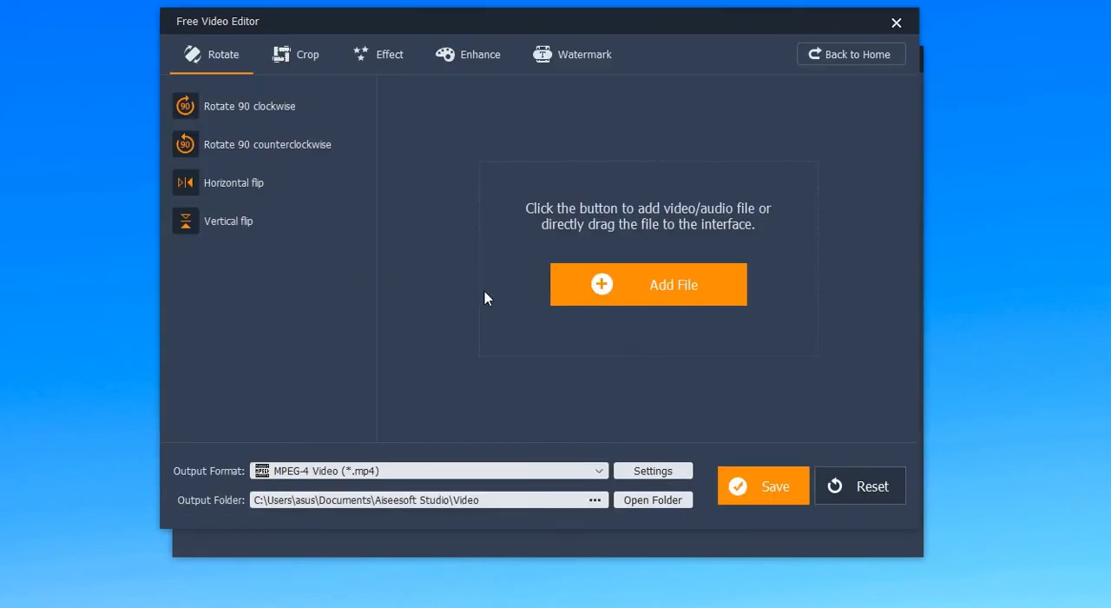
{"action": "left_click", "coordinate": [648, 284]}
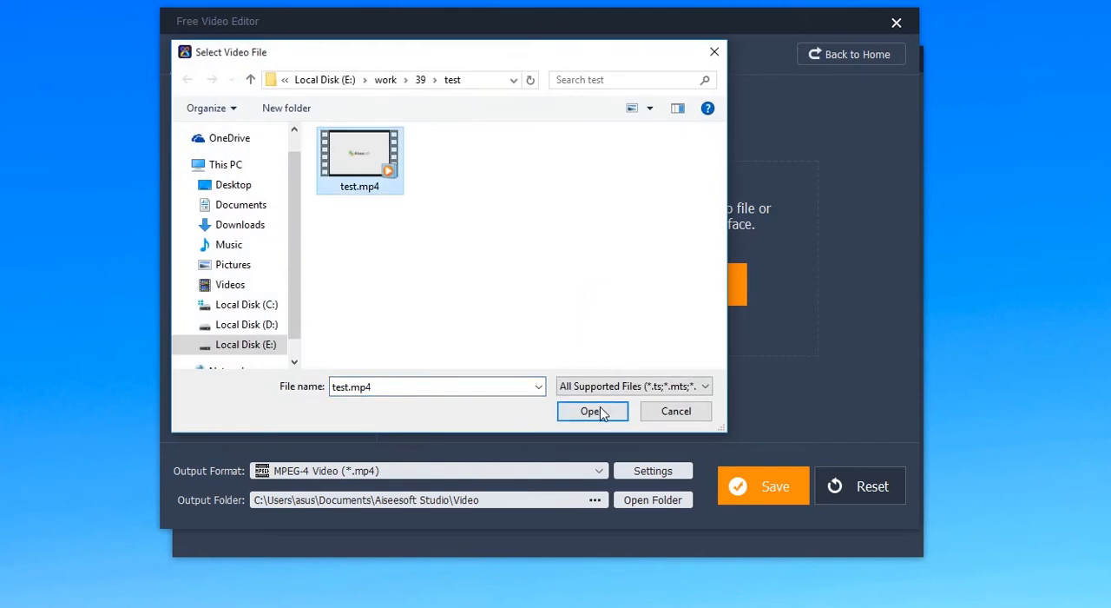
{"action": "left_click", "coordinate": [592, 411]}
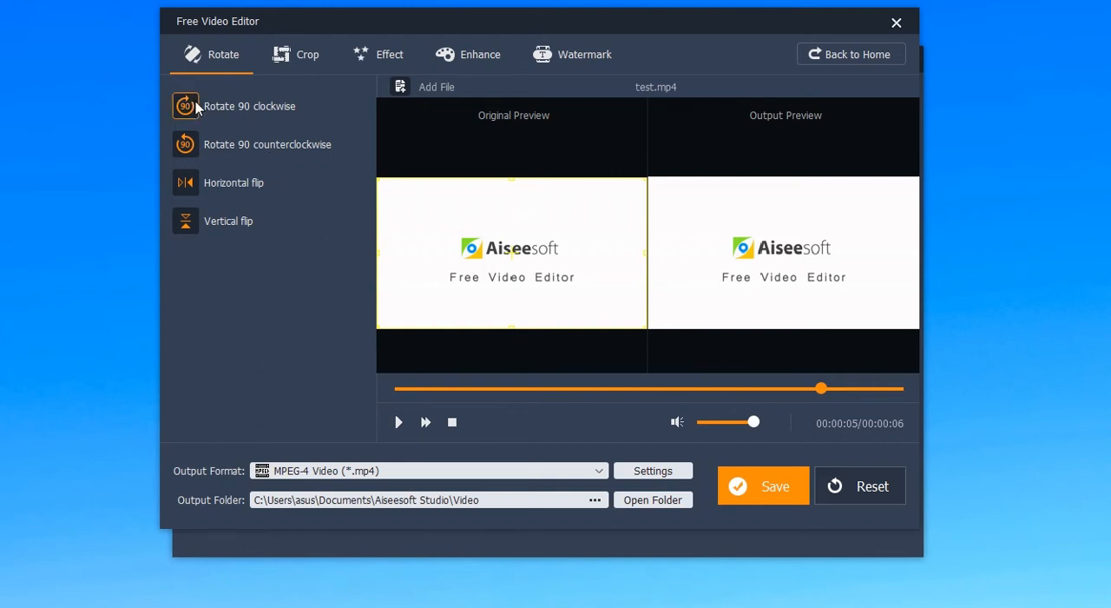
Rotate test.mp4 90° clockwise, flip it vertically, and play and step the preview.
{"action": "left_click", "coordinate": [185, 145]}
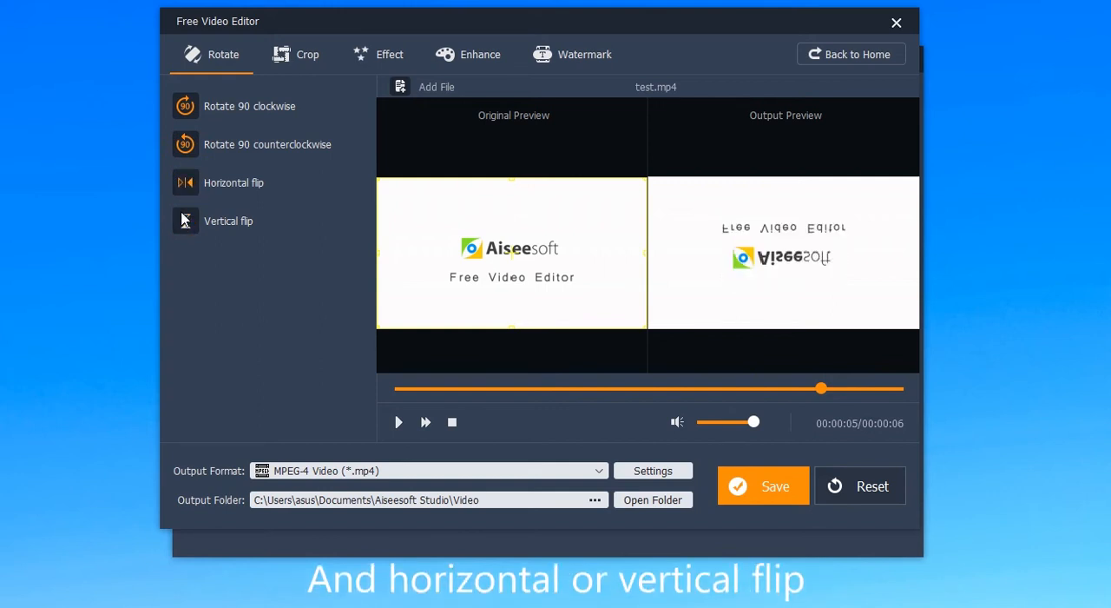
{"action": "left_click", "coordinate": [398, 421]}
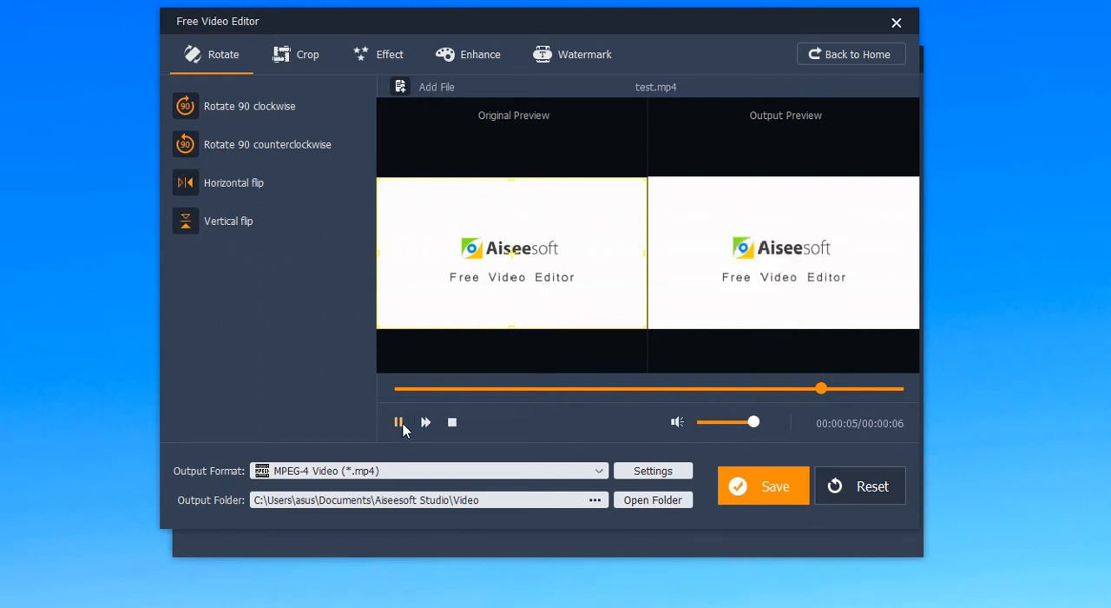
{"action": "left_click", "coordinate": [399, 422]}
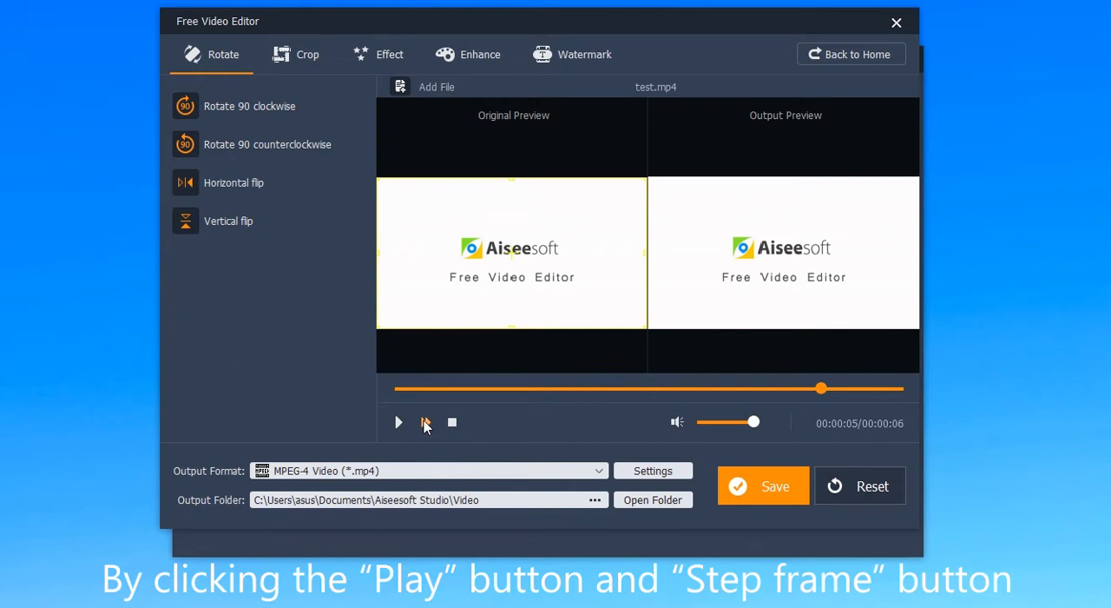
{"action": "left_click", "coordinate": [304, 54]}
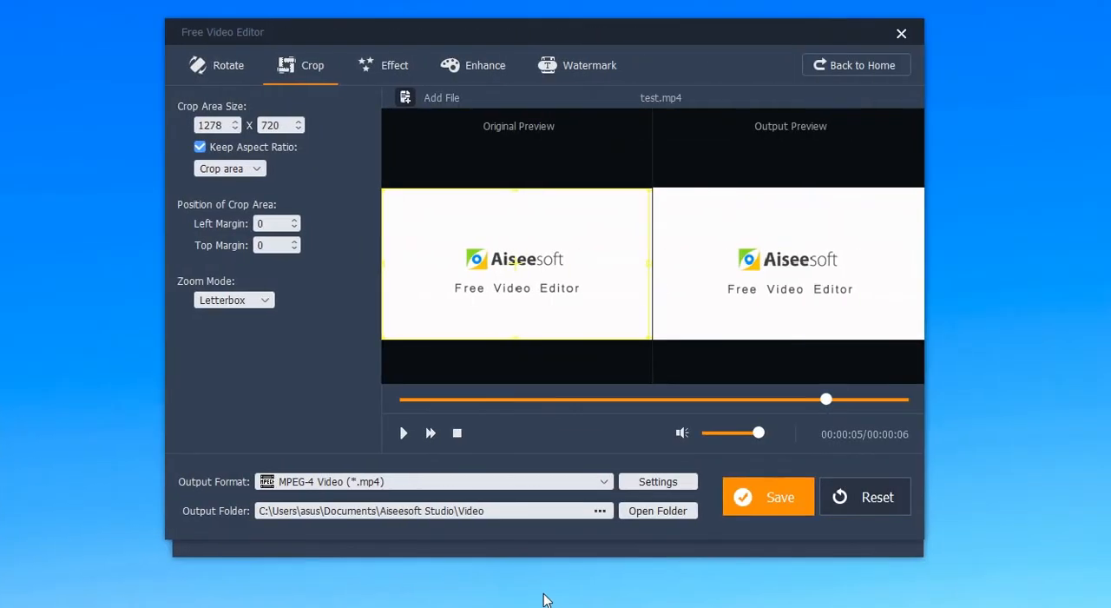
Crop test.mp4 to 988 x 557 around the logo with Full zoom mode.
{"action": "left_click_drag", "start_coordinate": [649, 340], "coordinate": [590, 300]}
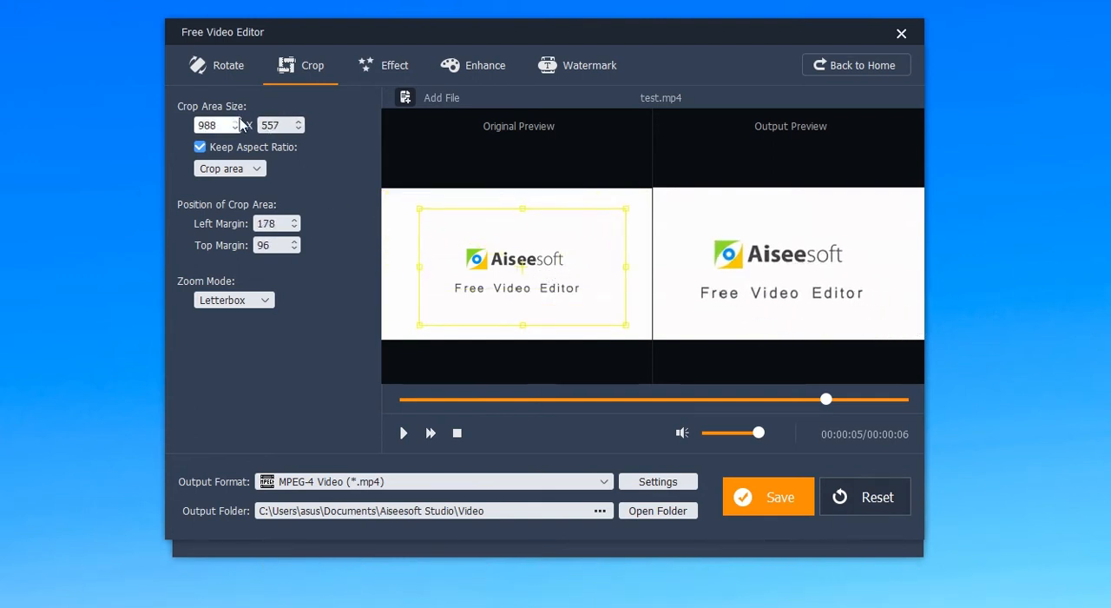
{"action": "left_click", "coordinate": [213, 125]}
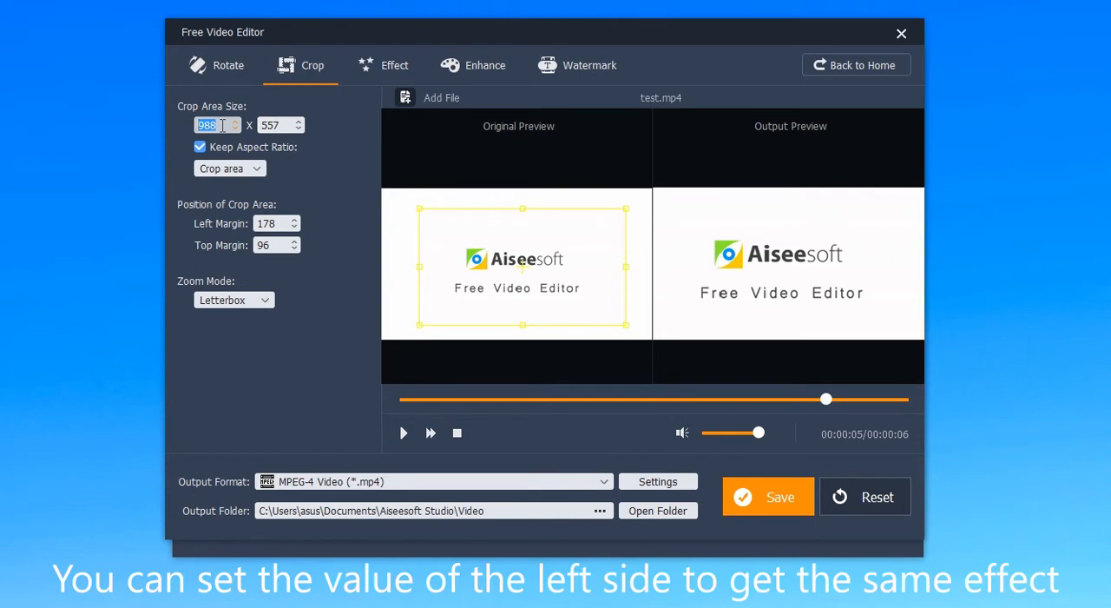
{"action": "left_click", "coordinate": [280, 125]}
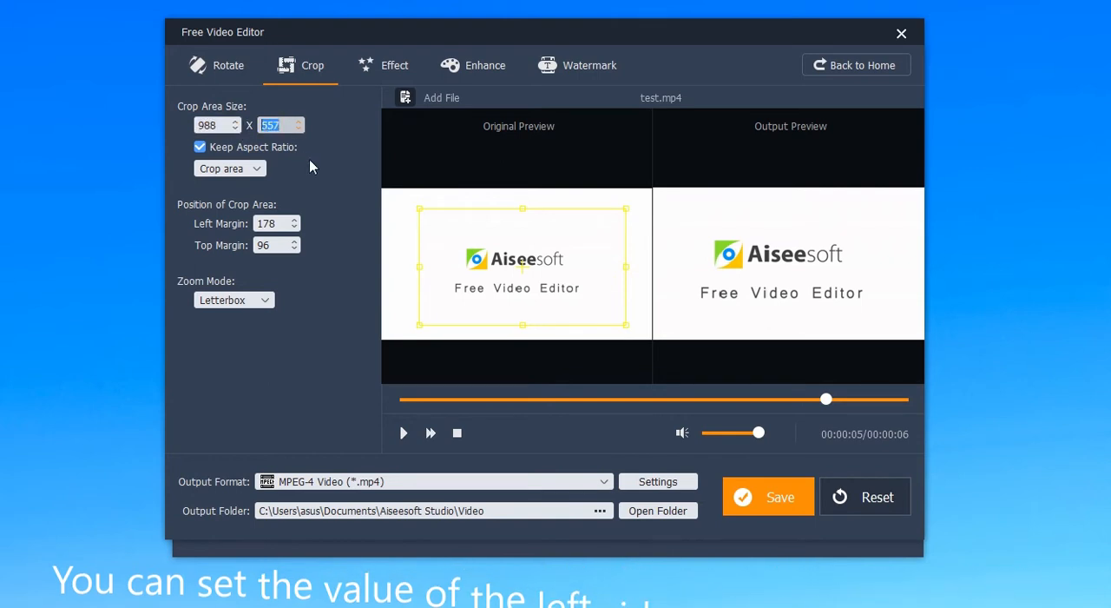
{"action": "left_click", "coordinate": [234, 299]}
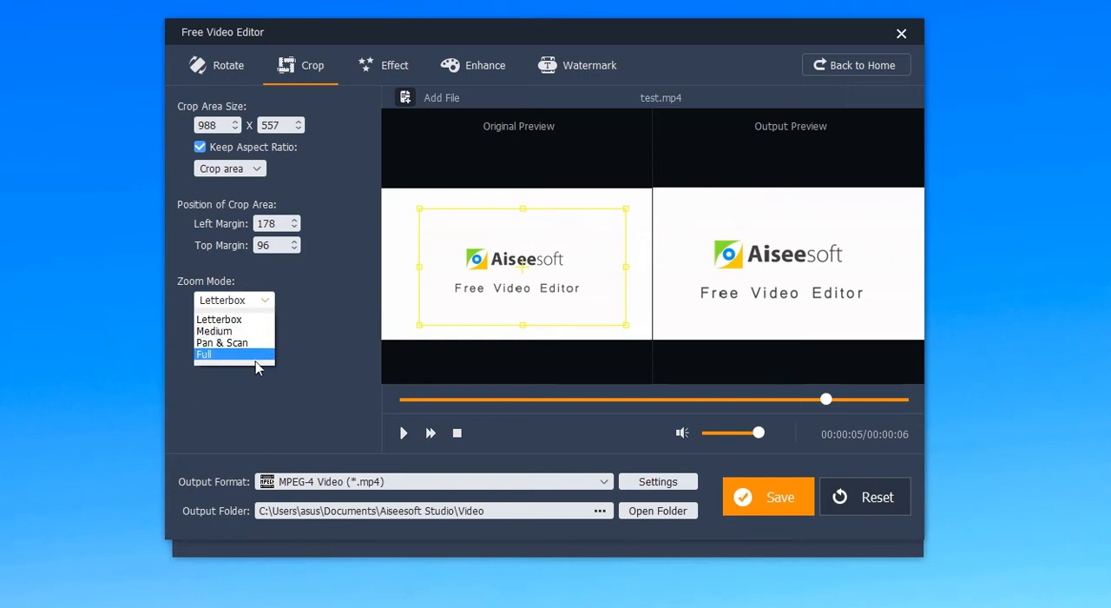
{"action": "left_click", "coordinate": [382, 65]}
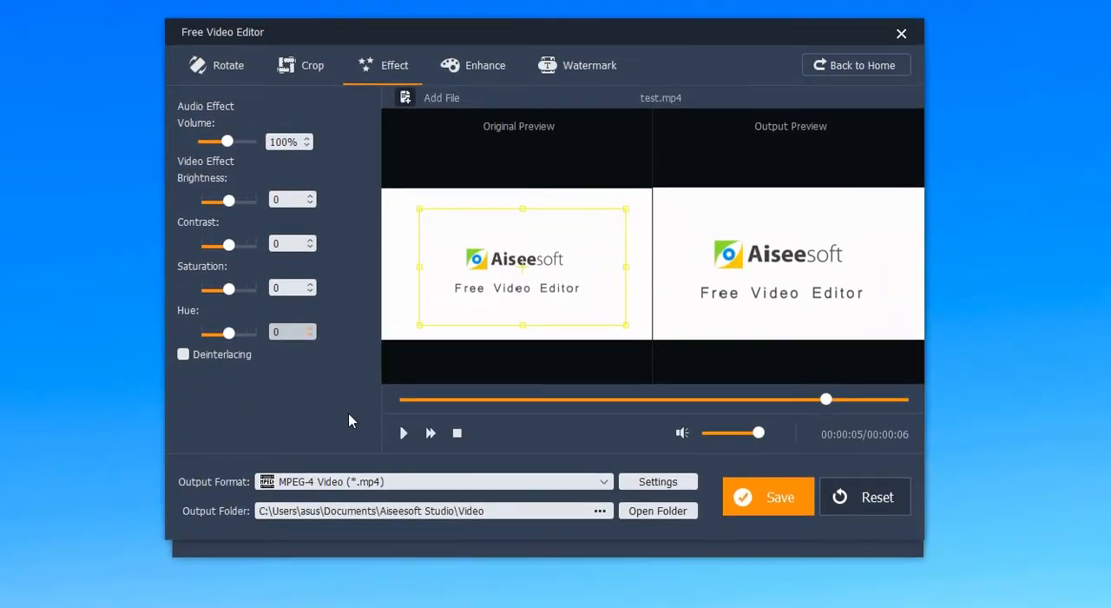
{"action": "mouse_move", "coordinate": [263, 163]}
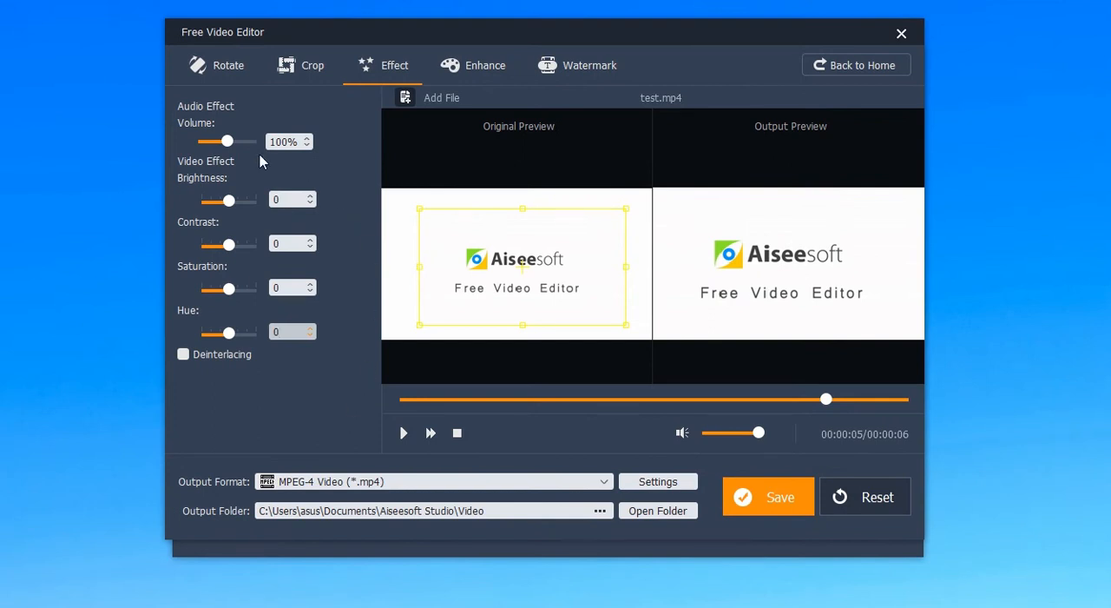
Lower volume to 64%, brightness to -40, and raise contrast to 43.
{"action": "left_click_drag", "start_coordinate": [229, 141], "coordinate": [217, 141]}
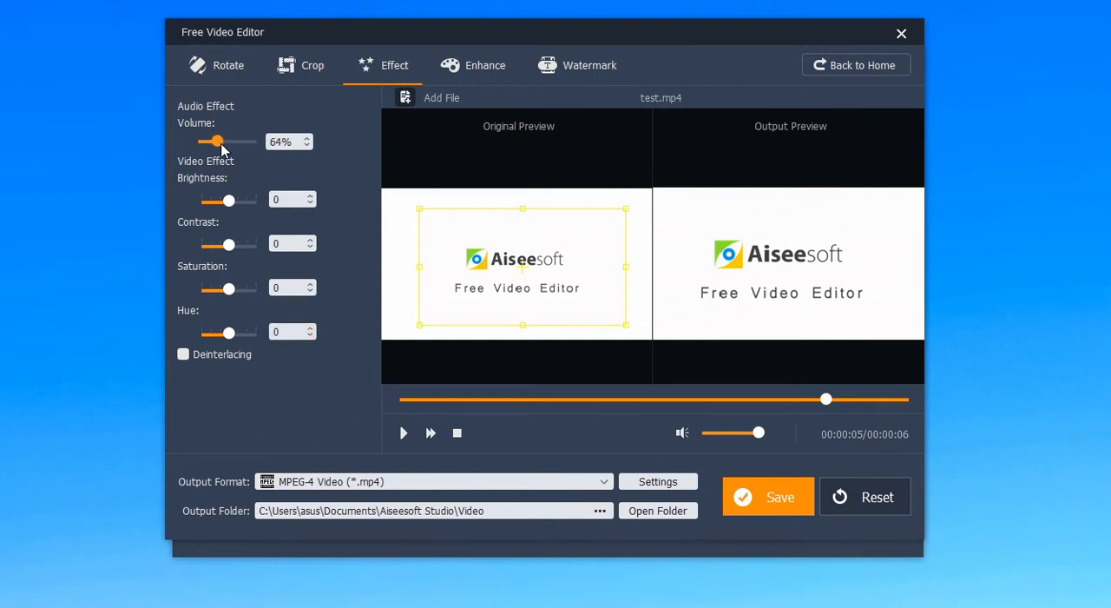
{"action": "left_click_drag", "start_coordinate": [229, 199], "coordinate": [212, 199]}
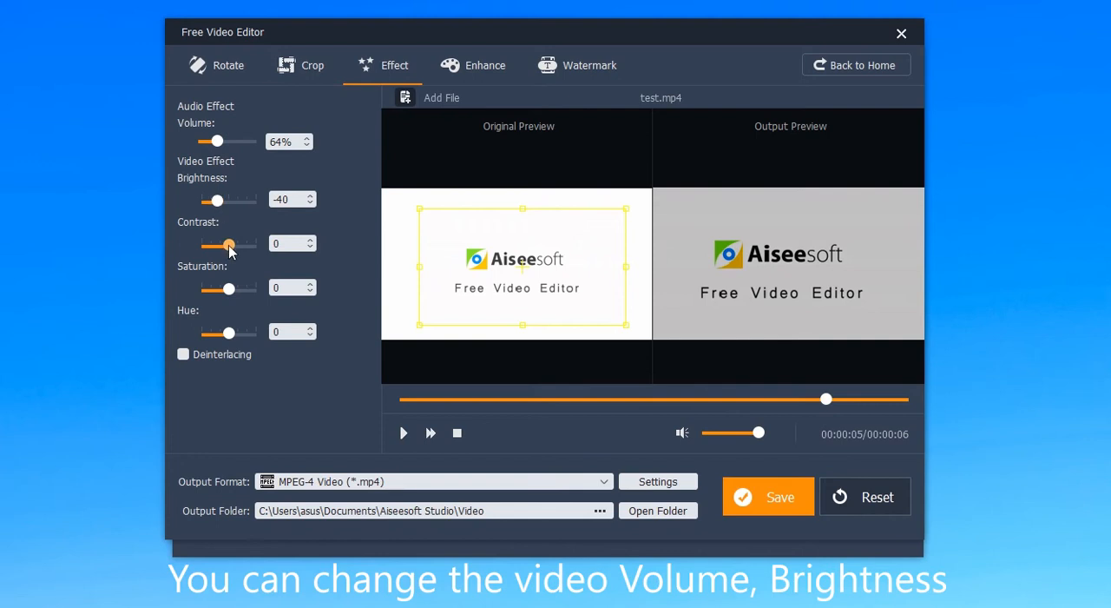
{"action": "left_click_drag", "start_coordinate": [202, 289], "coordinate": [236, 288]}
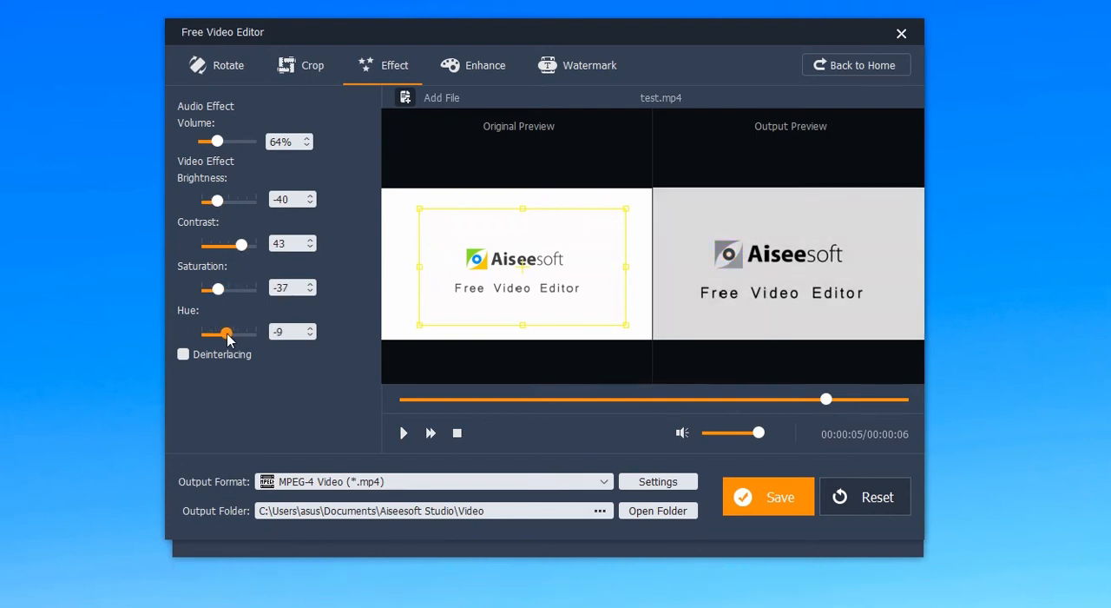
{"action": "left_click", "coordinate": [473, 65]}
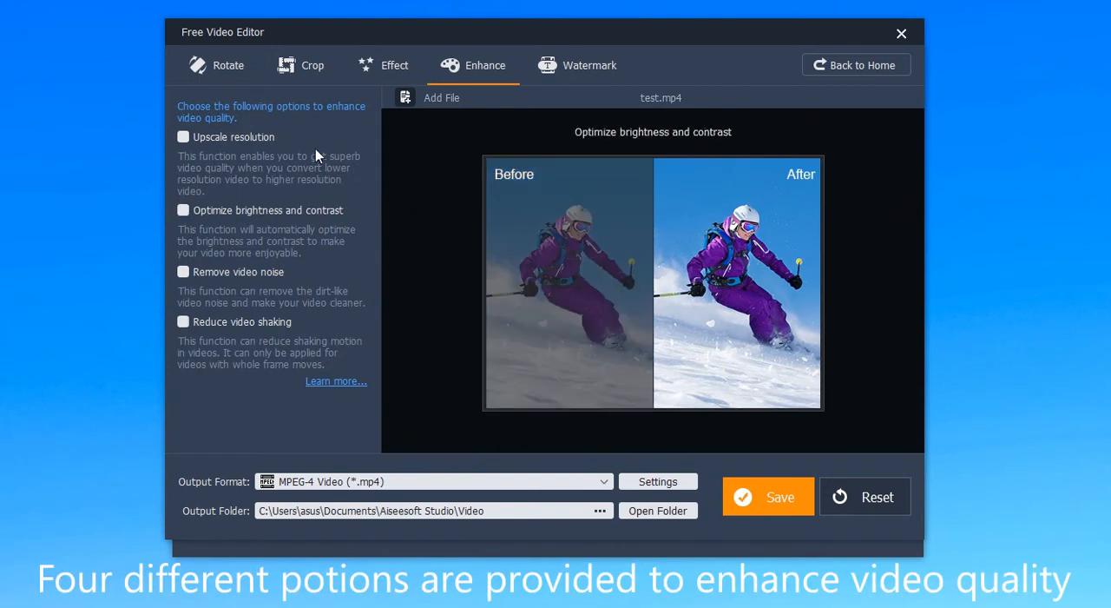
Preview Upscale resolution, Optimize brightness/contrast, Remove video noise and Reduce video shaking.
{"action": "left_click", "coordinate": [183, 136]}
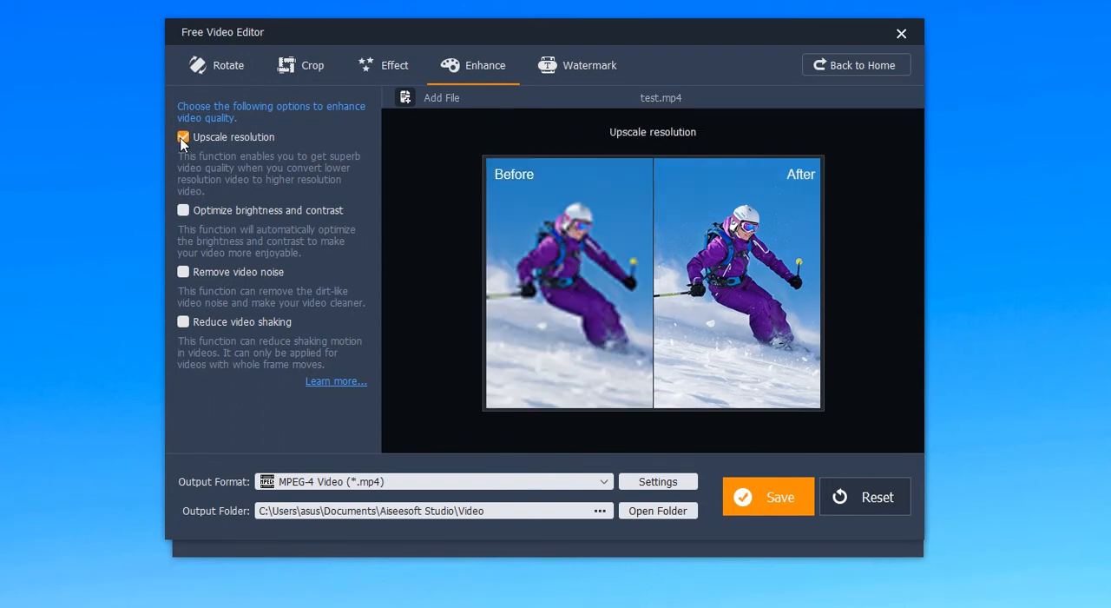
{"action": "left_click", "coordinate": [183, 210]}
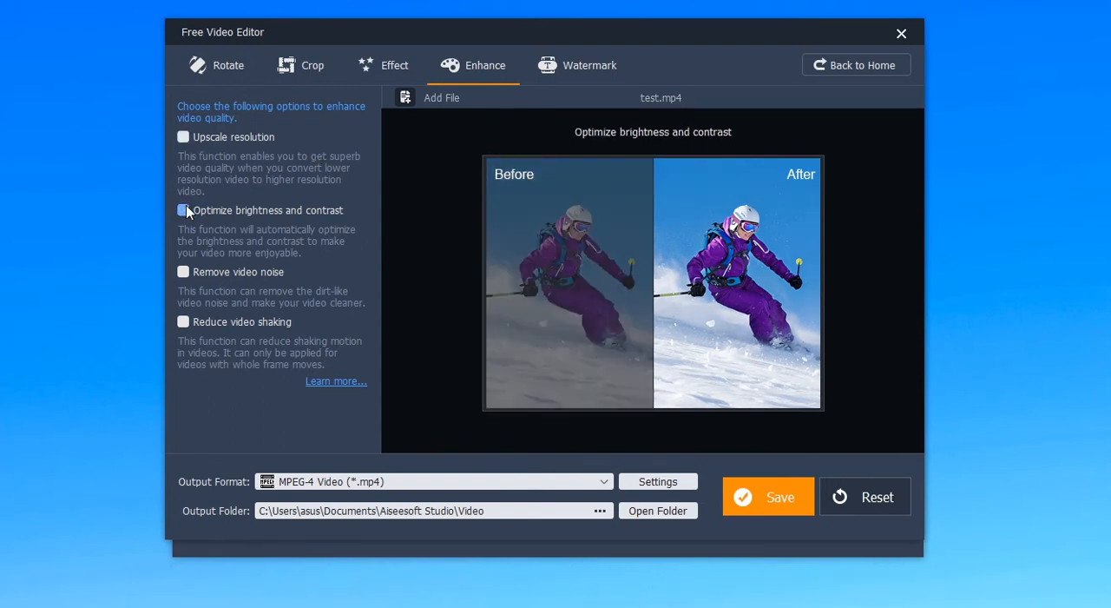
{"action": "left_click", "coordinate": [183, 272]}
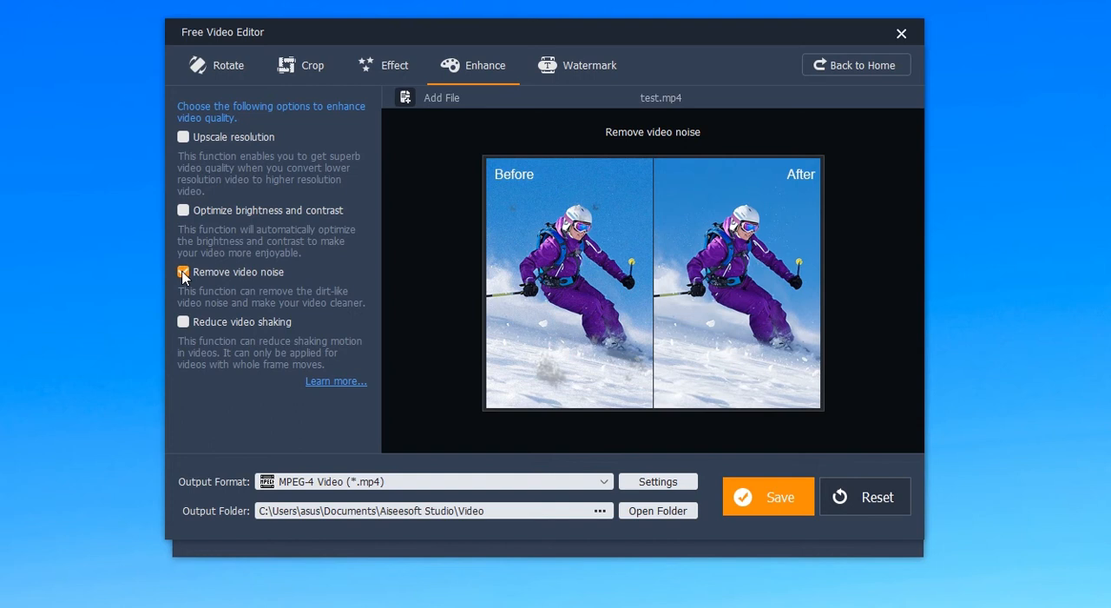
{"action": "left_click", "coordinate": [183, 322]}
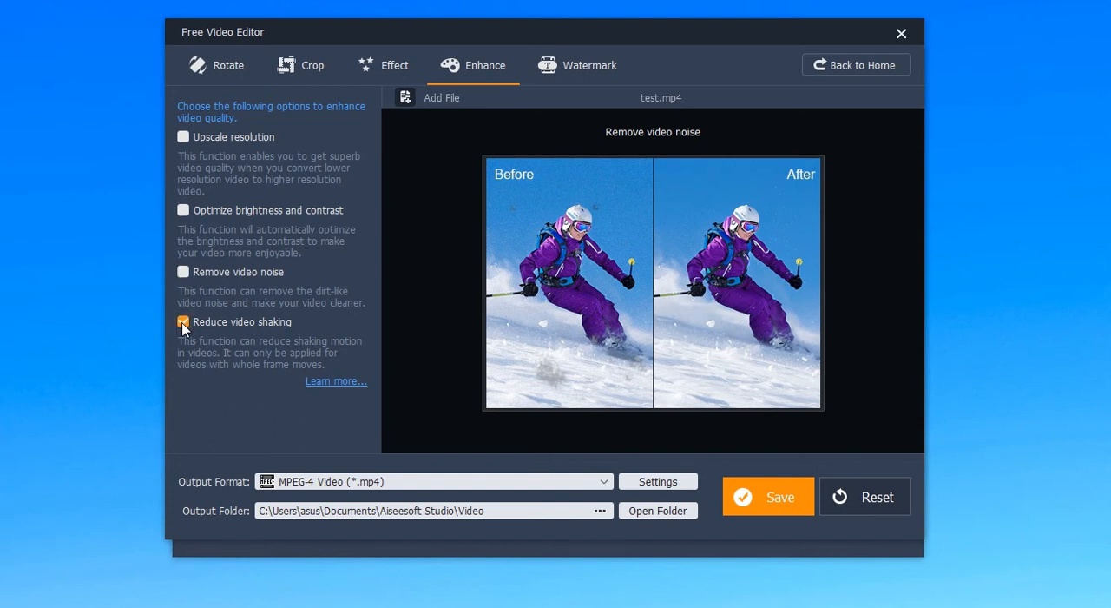
{"action": "left_click", "coordinate": [183, 321]}
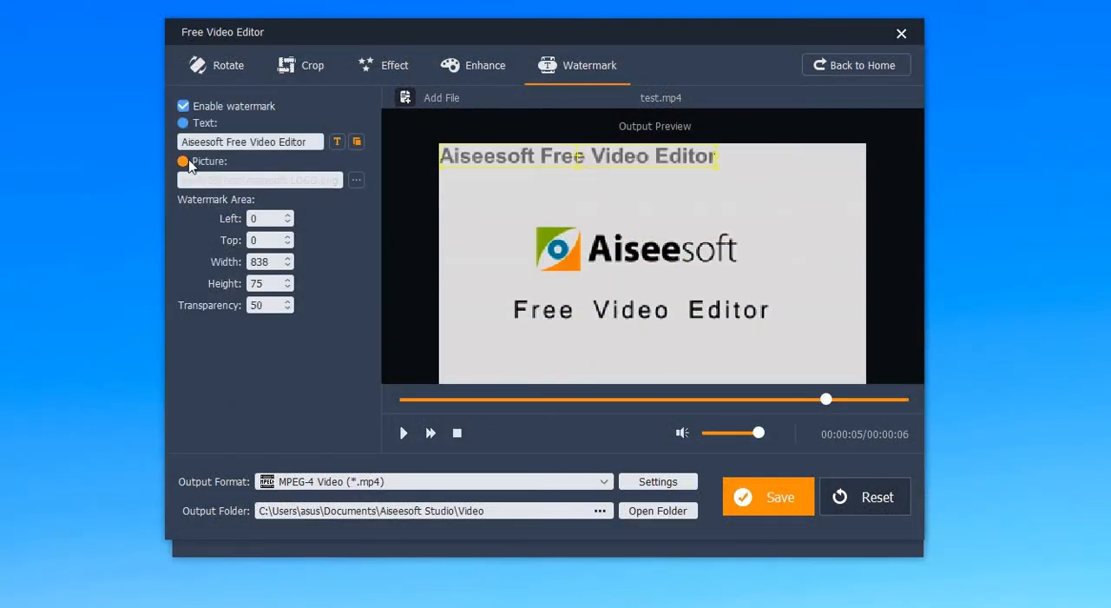
Watermark with the Aiseesoft LOGO.png picture, save the video and open its output folder.
{"action": "left_click", "coordinate": [182, 162]}
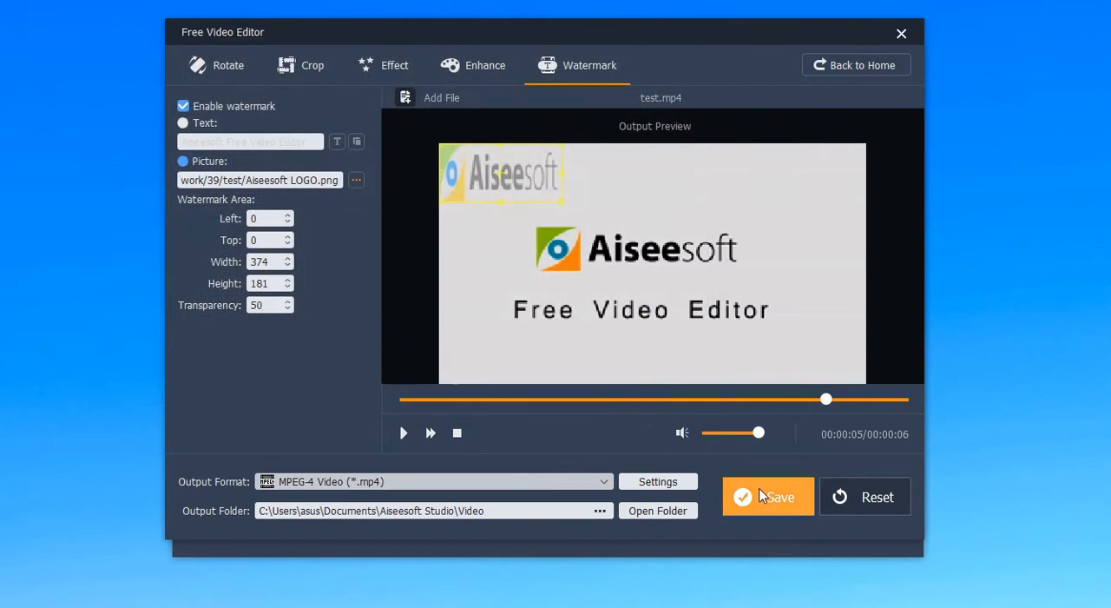
{"action": "left_click", "coordinate": [768, 496]}
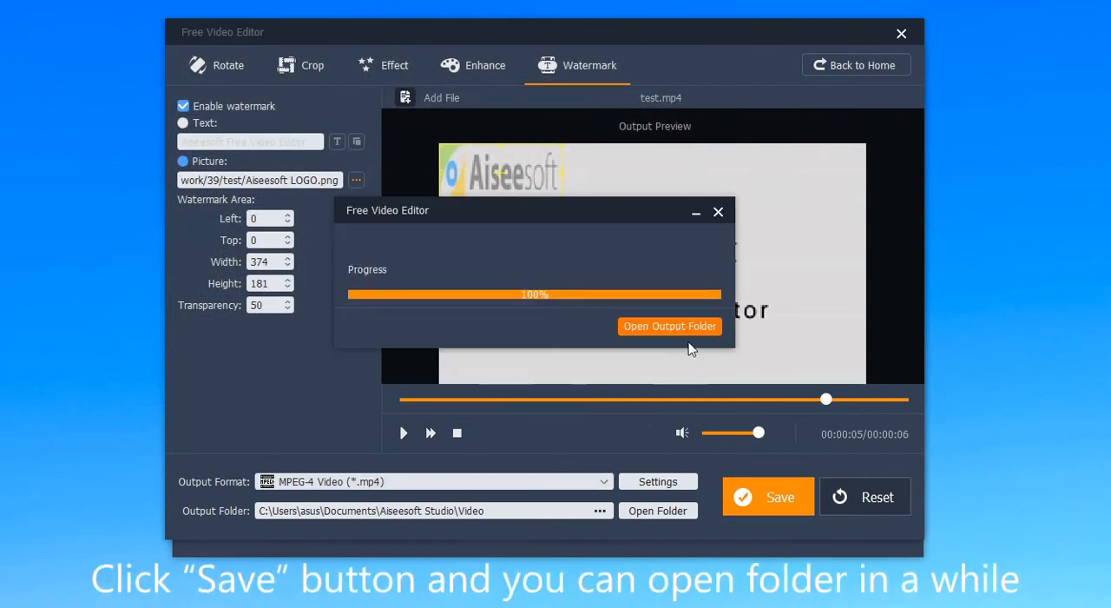
{"action": "left_click", "coordinate": [670, 325]}
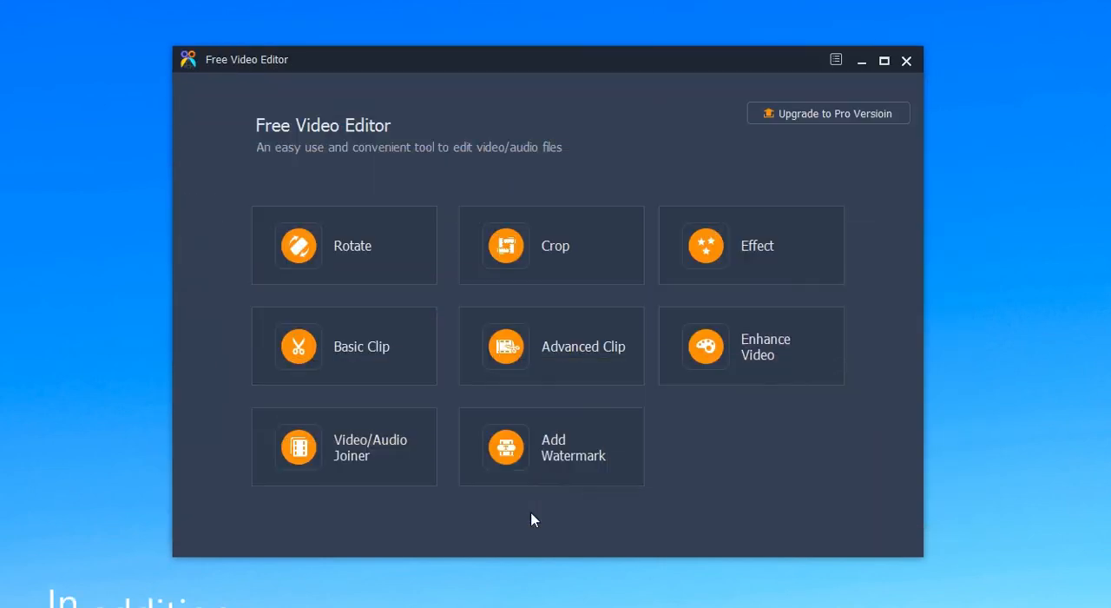
Load test.mp4 into Basic Clip and mark 00:00:01–00:00:05 for removal.
{"action": "left_click", "coordinate": [344, 346]}
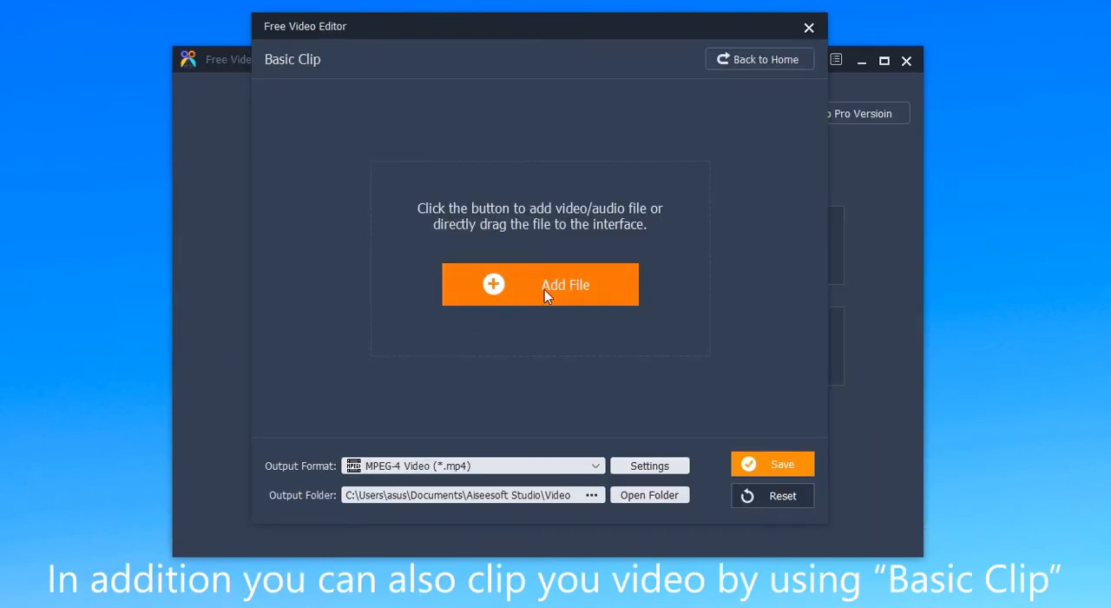
{"action": "left_click", "coordinate": [540, 284]}
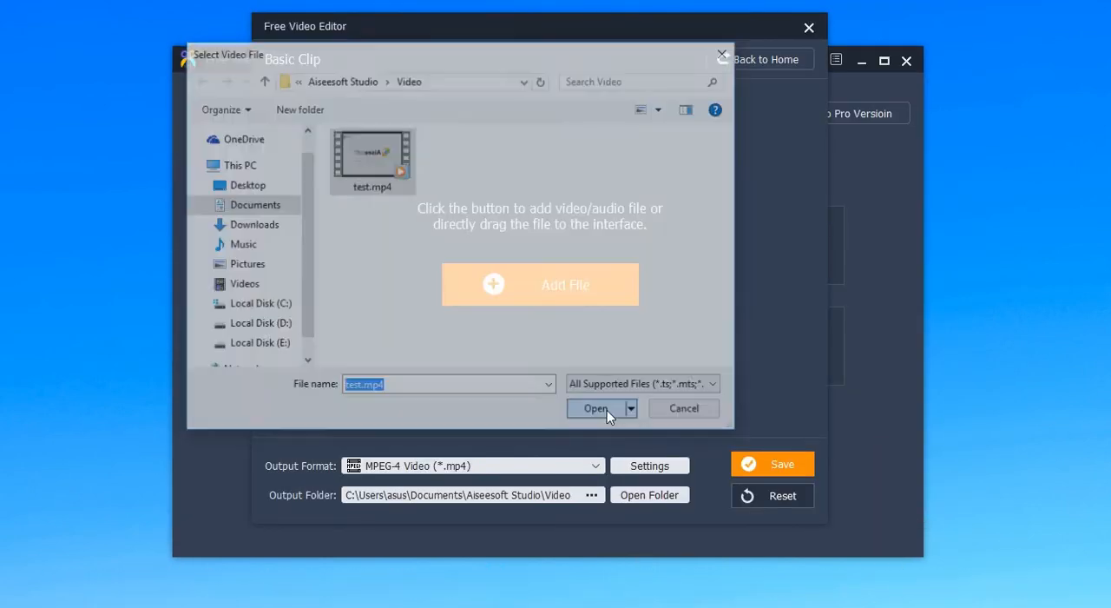
{"action": "left_click", "coordinate": [597, 408]}
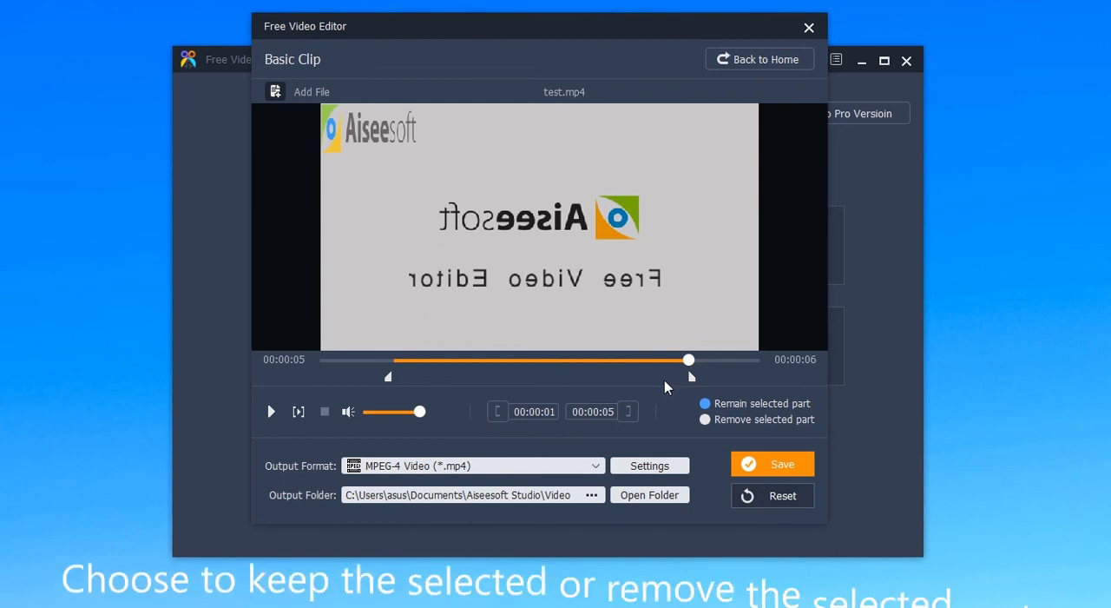
{"action": "left_click", "coordinate": [705, 419]}
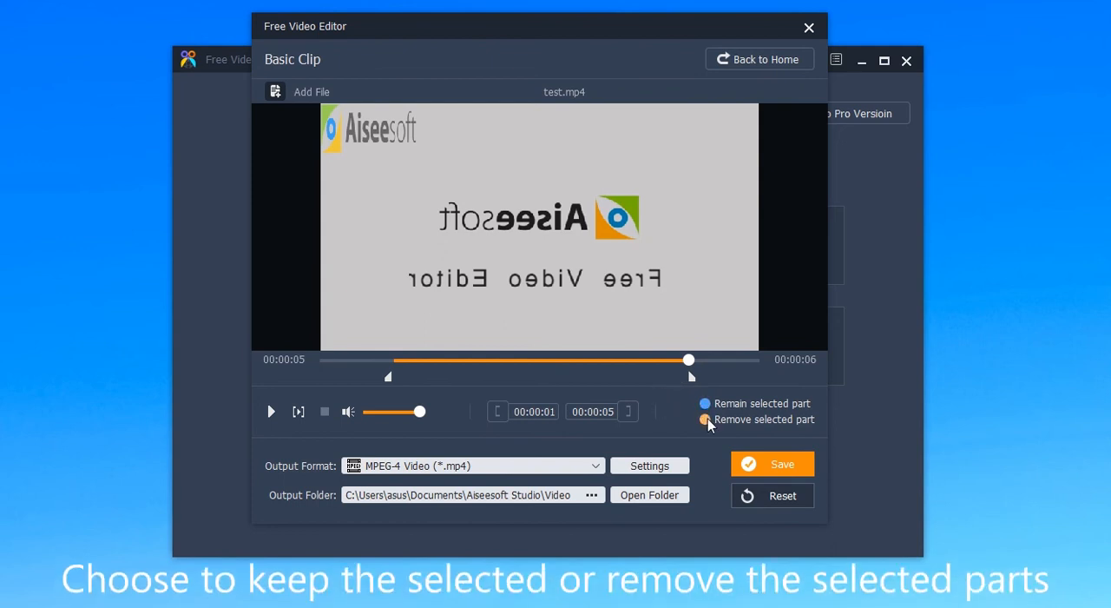
{"action": "left_click", "coordinate": [706, 403]}
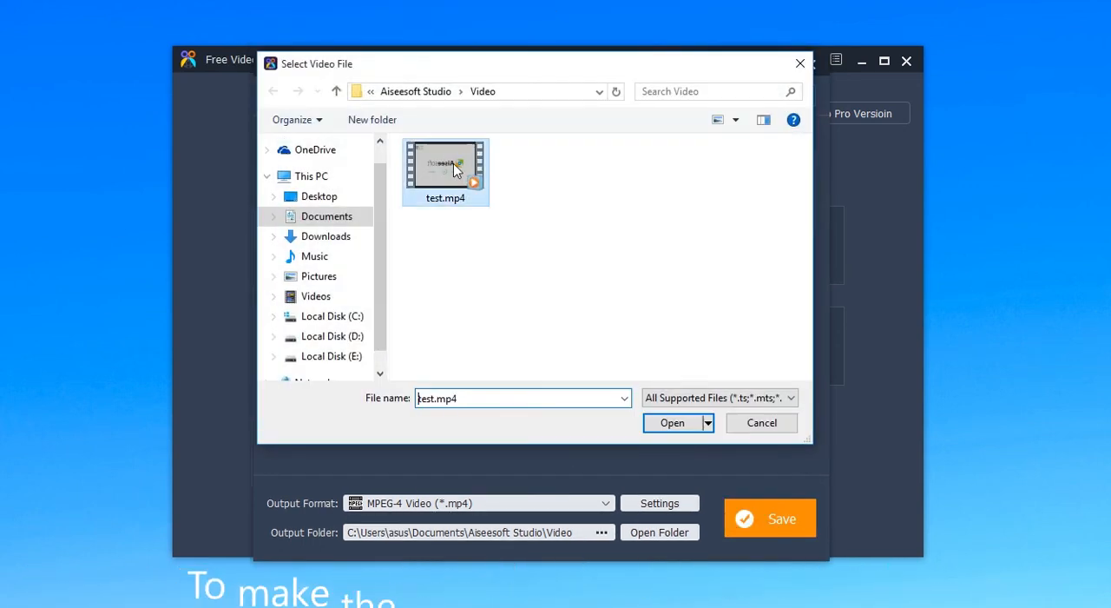
Choose test.mp4 as a clip to add to the Video/Audio Joiner.
{"action": "left_click", "coordinate": [672, 423]}
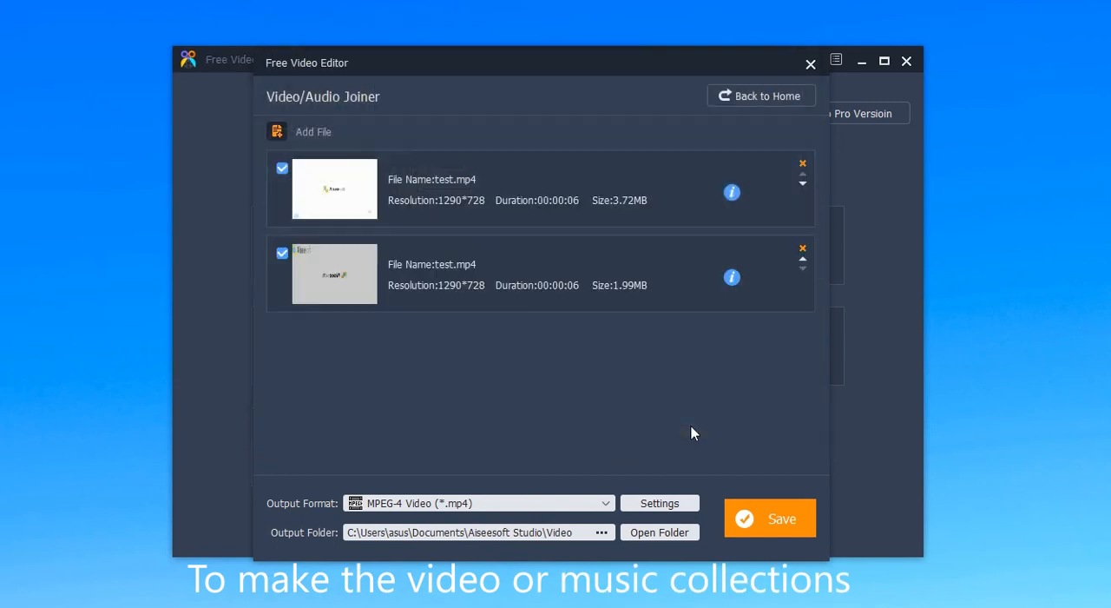